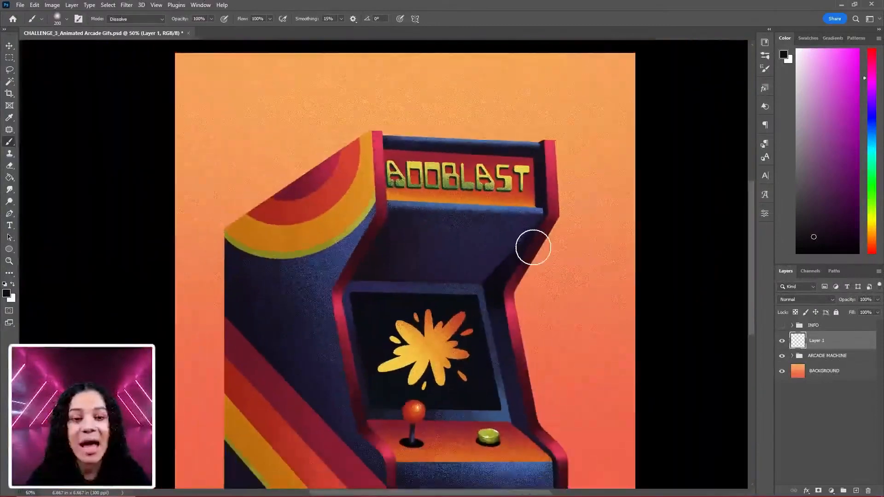
Show the Timeline panel from the Window menu for frame animation
left_click(201, 4)
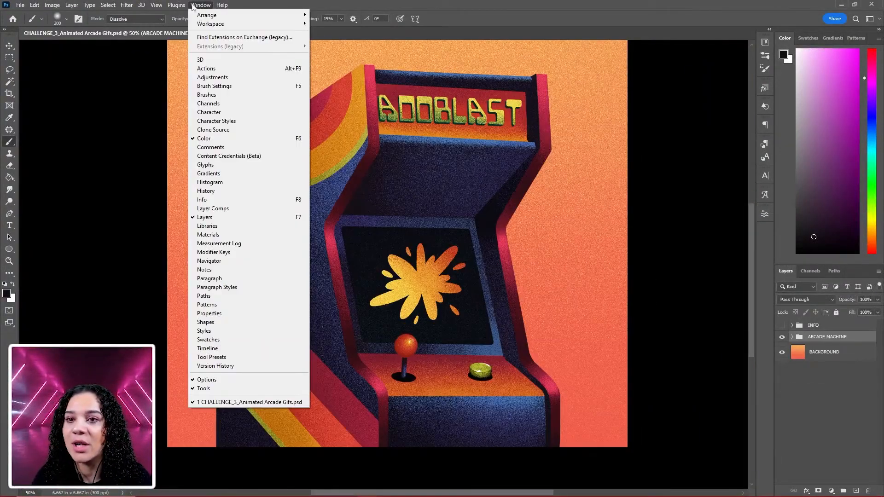
left_click(207, 349)
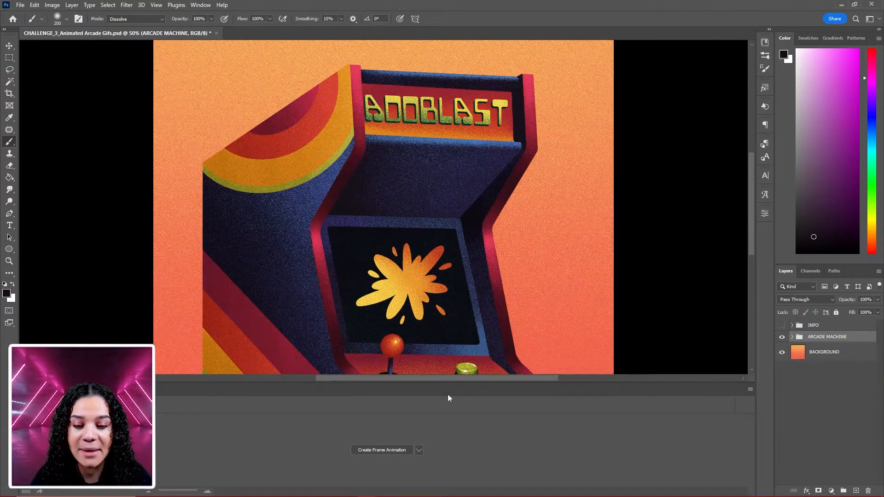
Move the BACKGROUND layer into the ARCADE MACHINE group and expand the group to check its layers
left_click(791, 336)
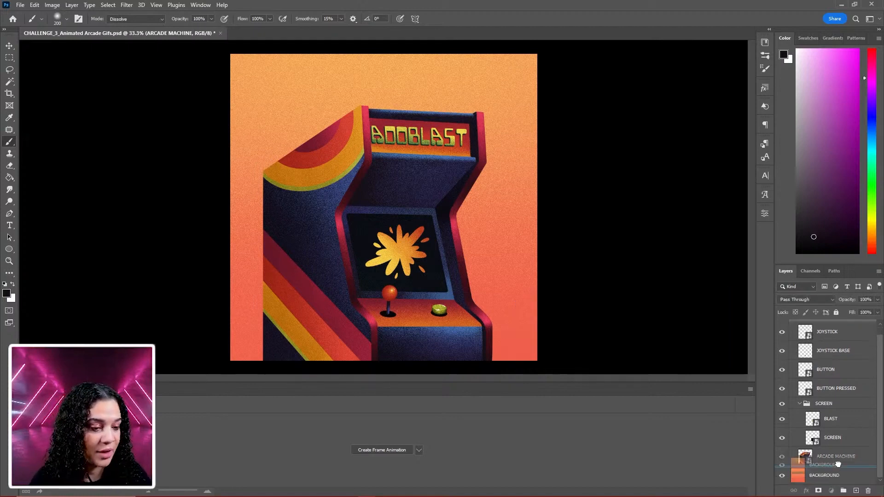
left_click(831, 474)
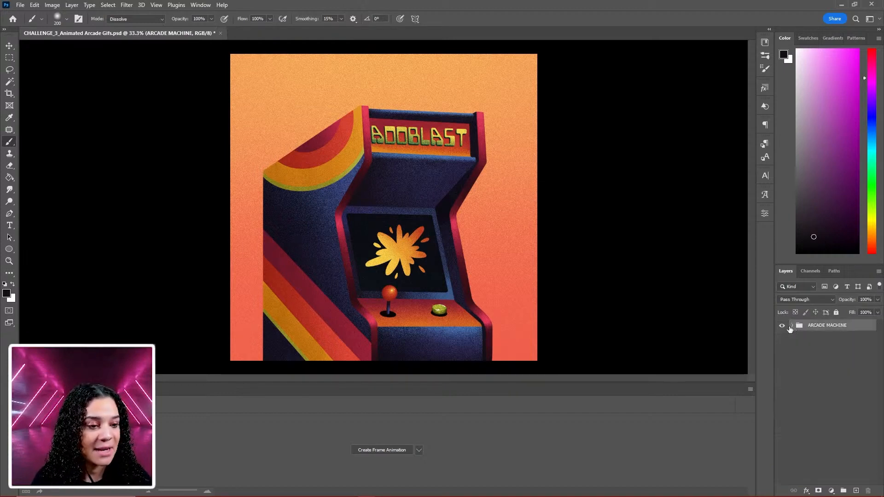
left_click(791, 325)
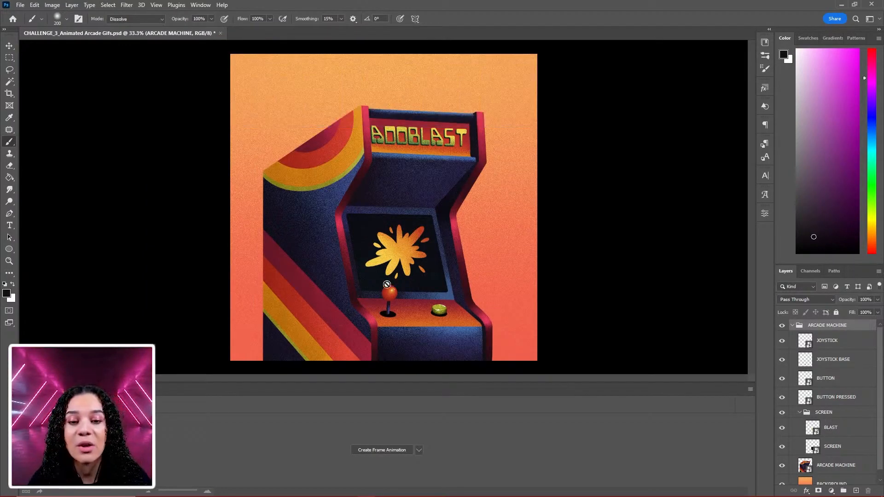
mouse_move(522, 326)
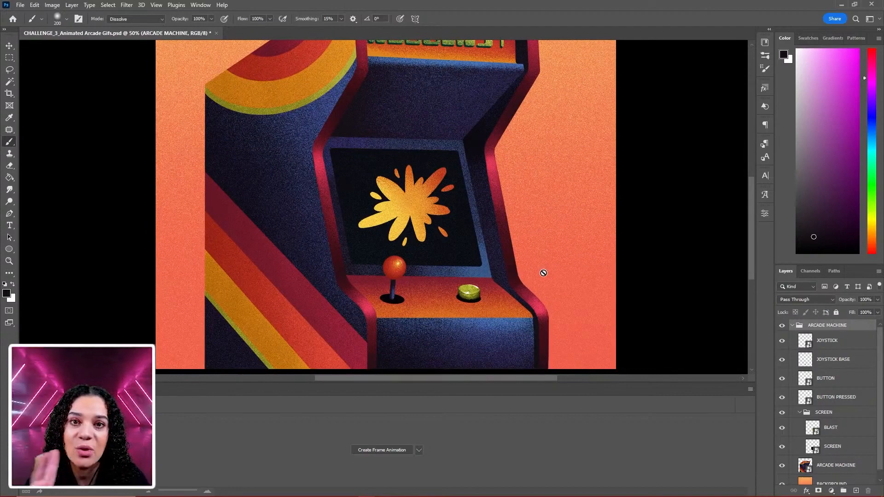
mouse_move(552, 277)
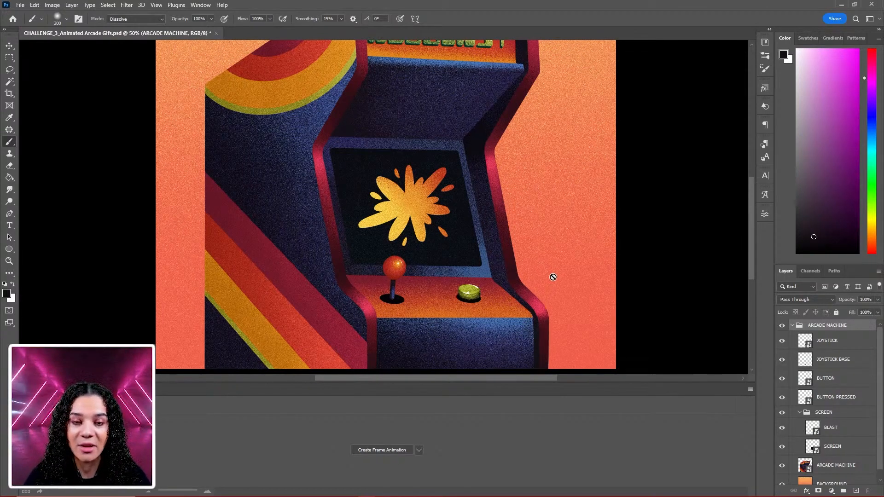
Duplicate the ARCADE MACHINE group with Ctrl+J, hiding the original and expanding the copy
left_click(793, 326)
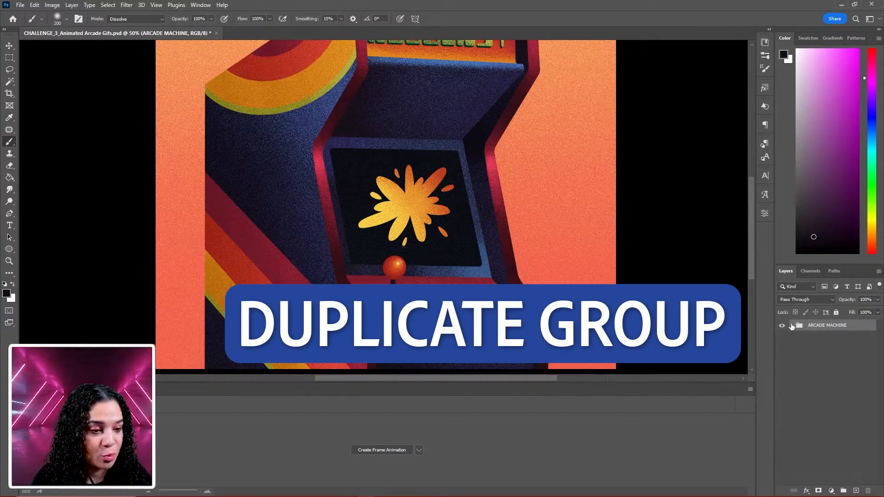
left_click(782, 327)
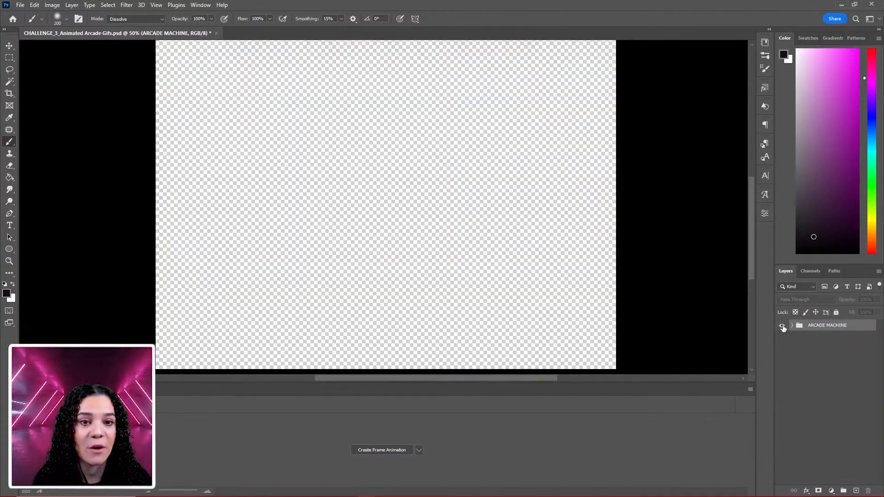
key("ctrl+j")
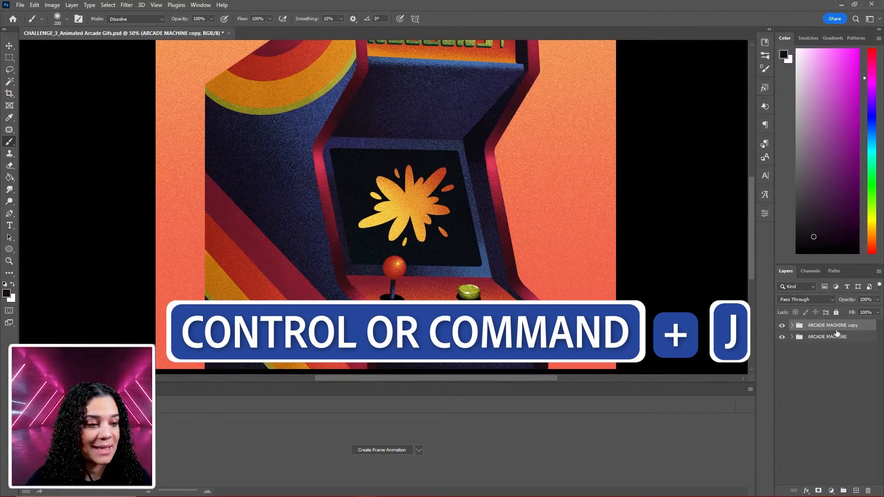
left_click(782, 325)
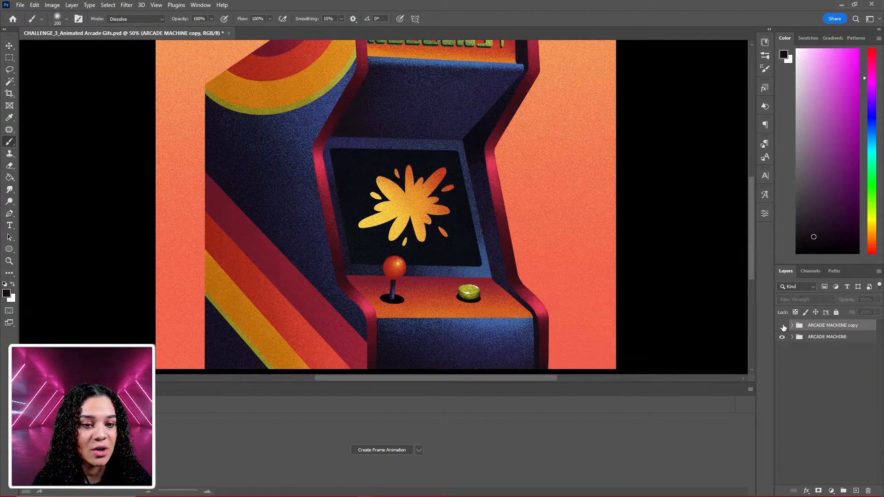
left_click(791, 325)
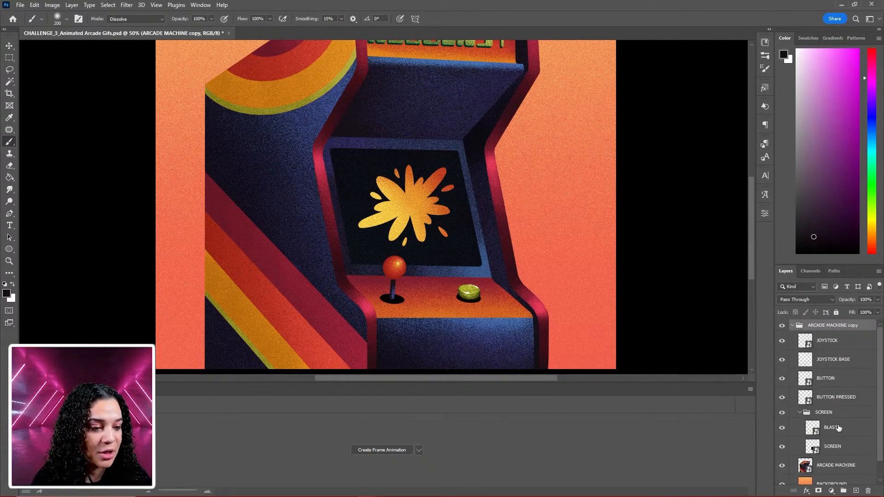
Clip BLAST to the screen layer and begin scaling it up
right_click(830, 427)
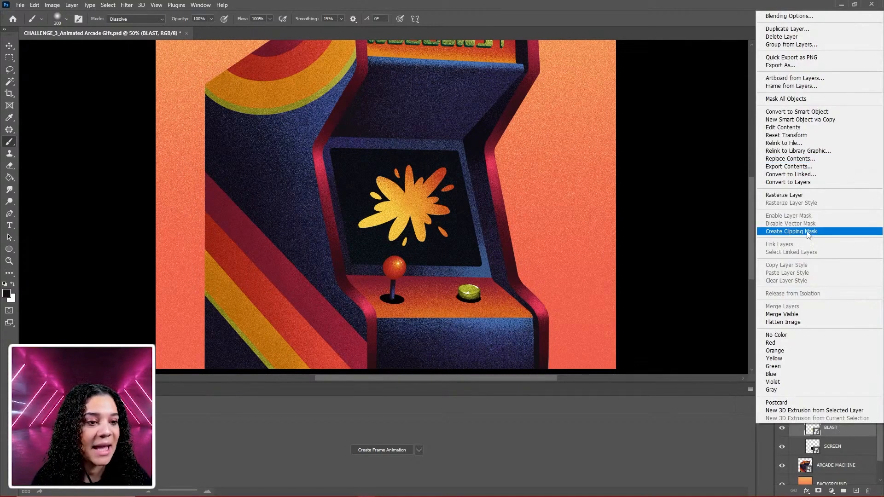
left_click(791, 231)
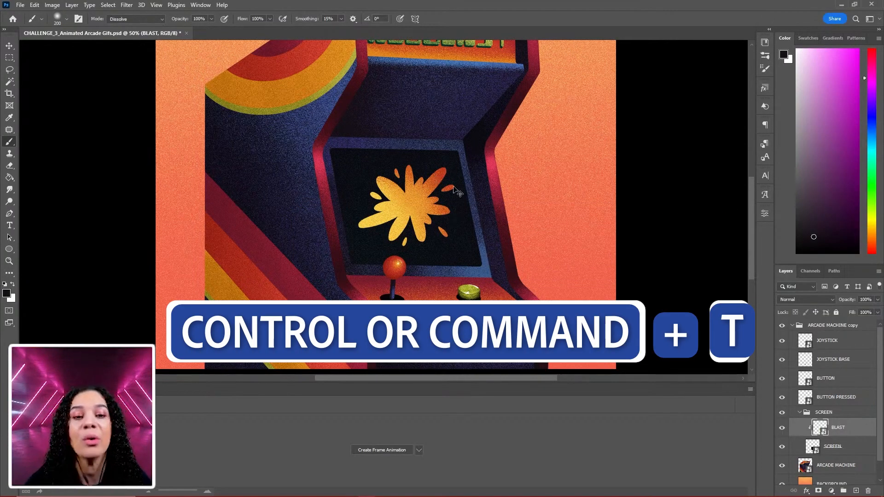
key("ctrl+t")
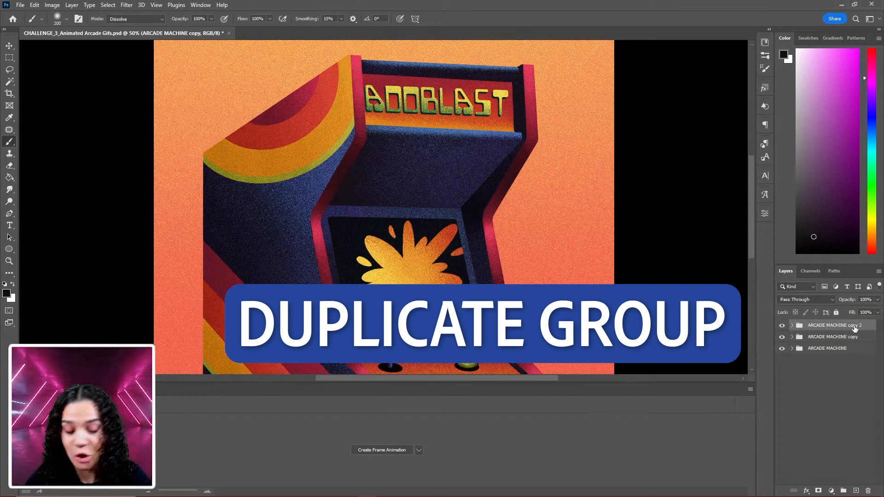
Enlarge BLAST in ARCADE MACHINE copy 2, then duplicate the group
left_click(791, 326)
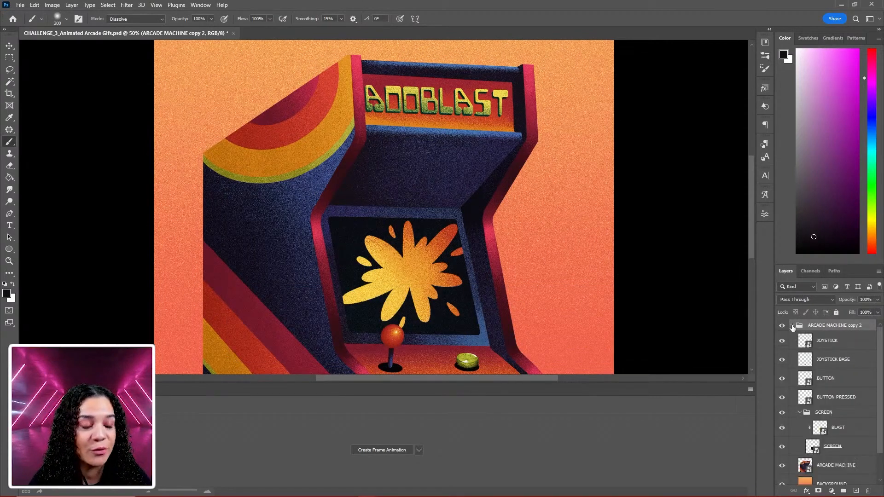
left_click(837, 427)
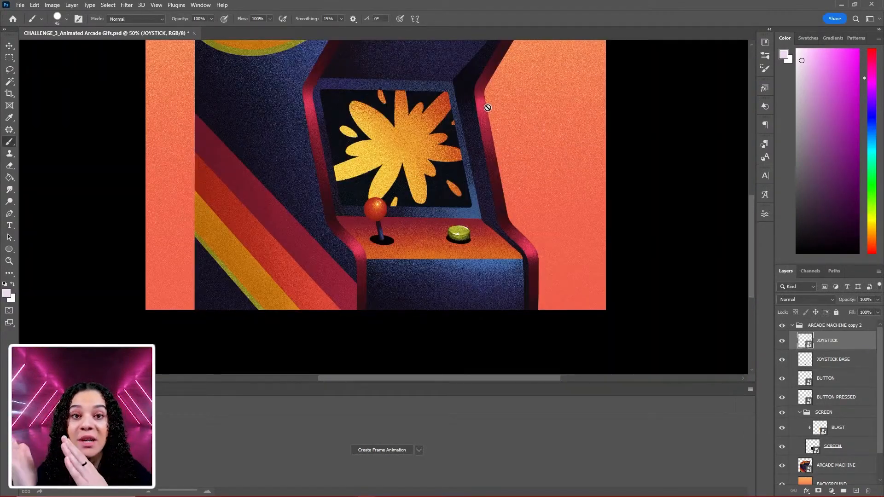
key("ctrl+j")
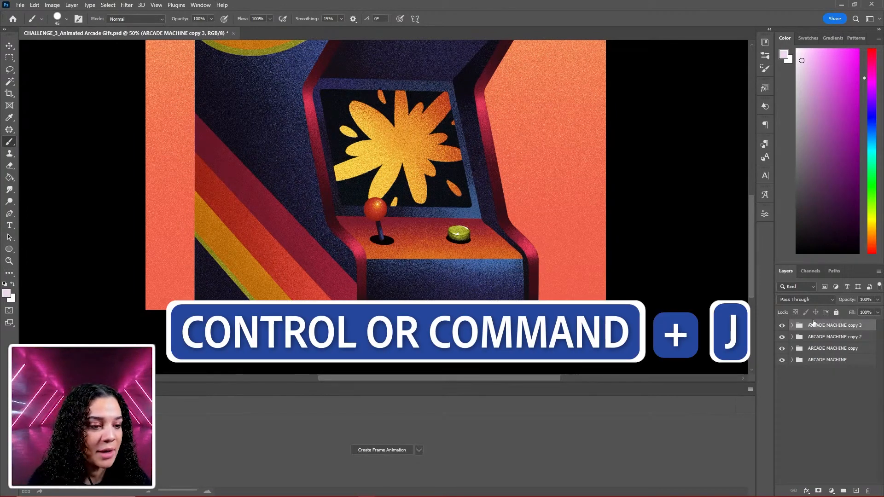
Enlarge BLAST further in ARCADE MACHINE copy 3 and transform the joystick
key("ctrl+j")
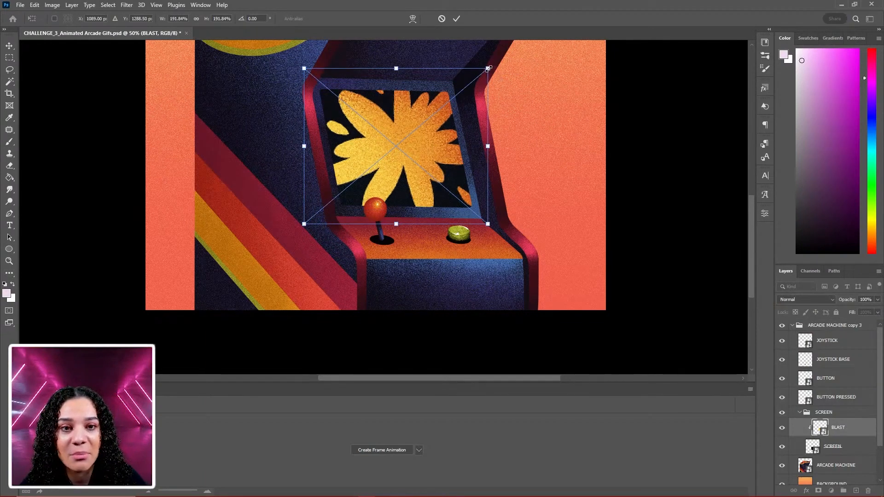
left_click(826, 341)
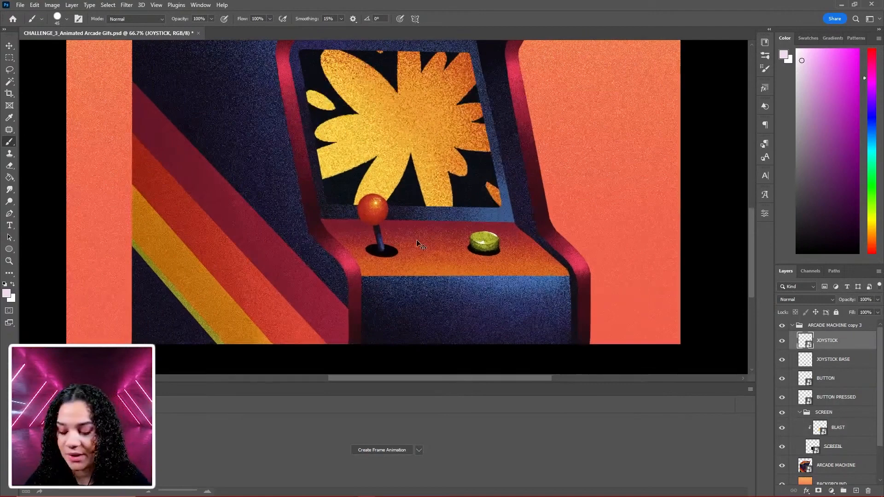
key("ctrl+t")
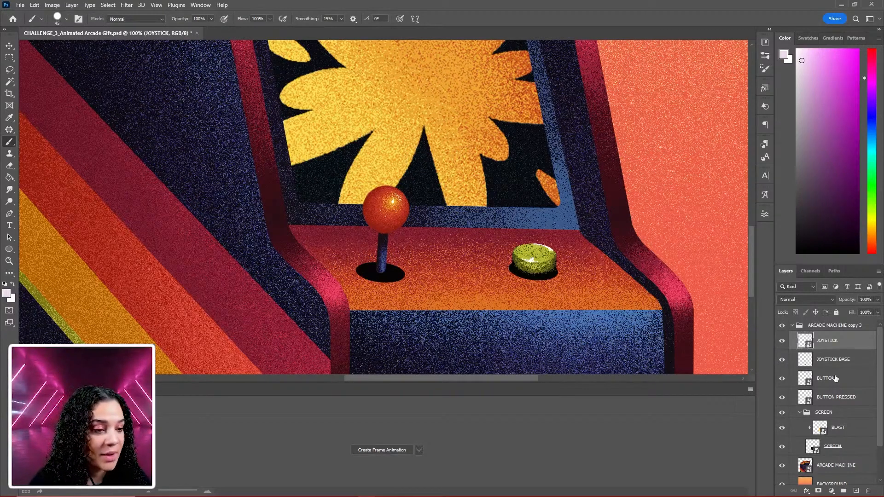
Hide the BUTTON layer so the pressed button shows
left_click(781, 388)
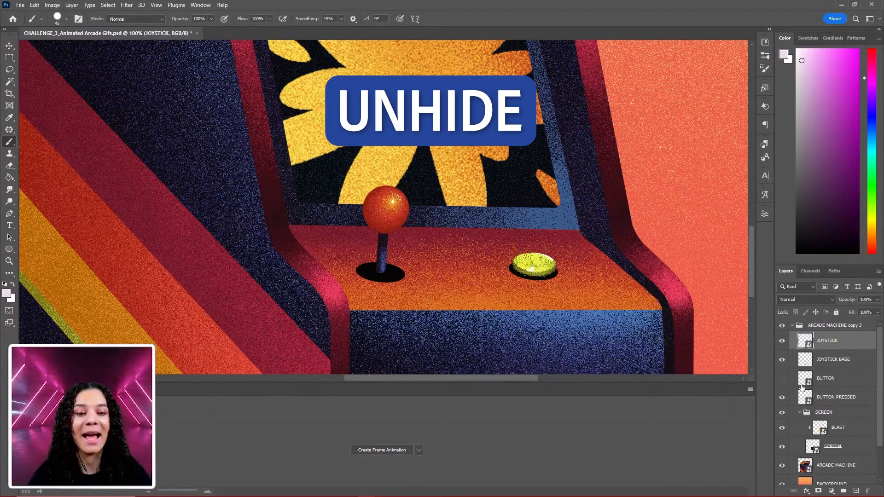
left_click(782, 378)
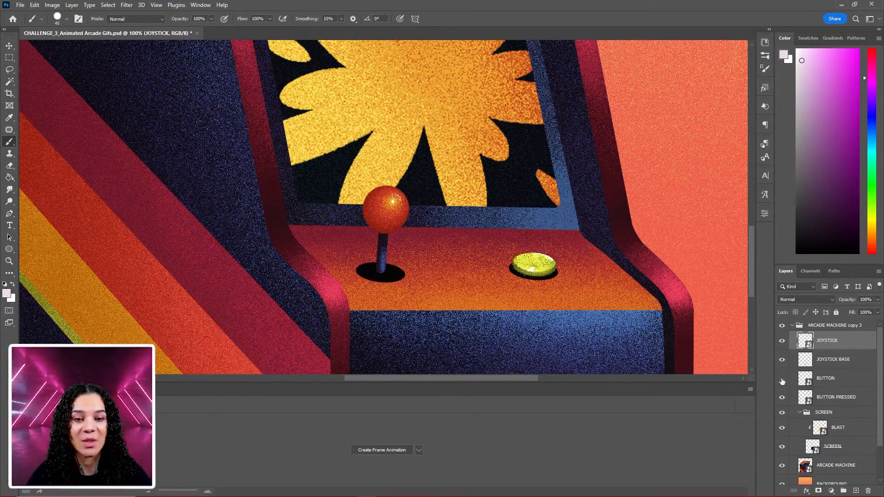
left_click(781, 377)
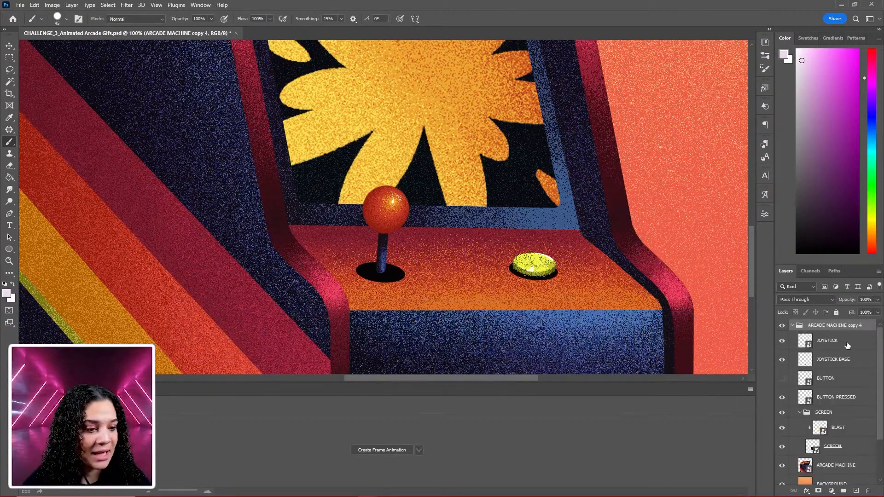
Grow BLAST and tilt the joystick right in copy 4, then duplicate the group
left_click(838, 427)
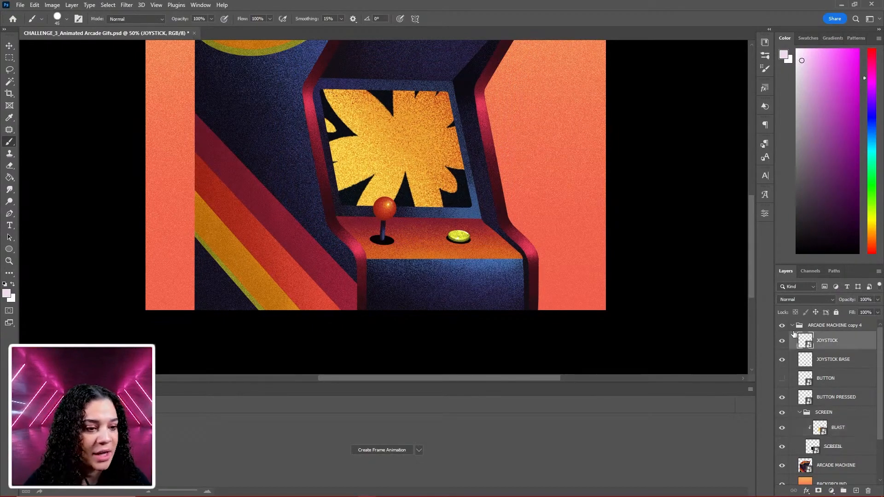
key("ctrl+t")
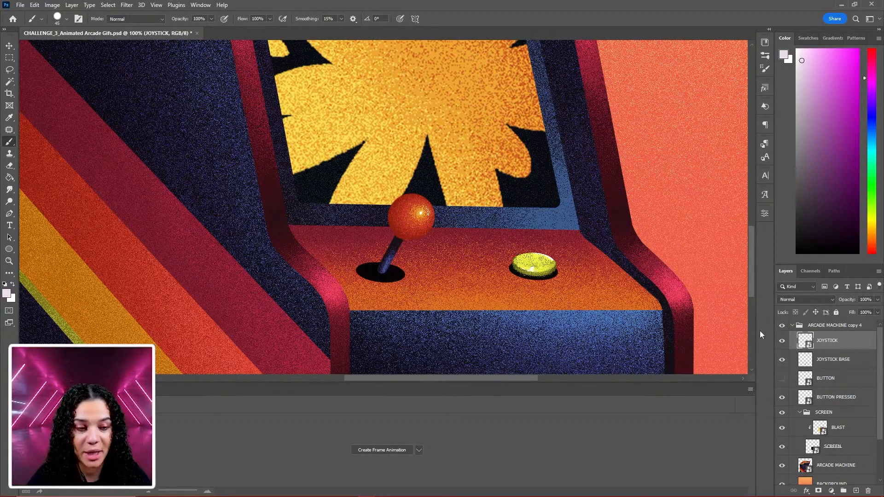
key("ctrl+j")
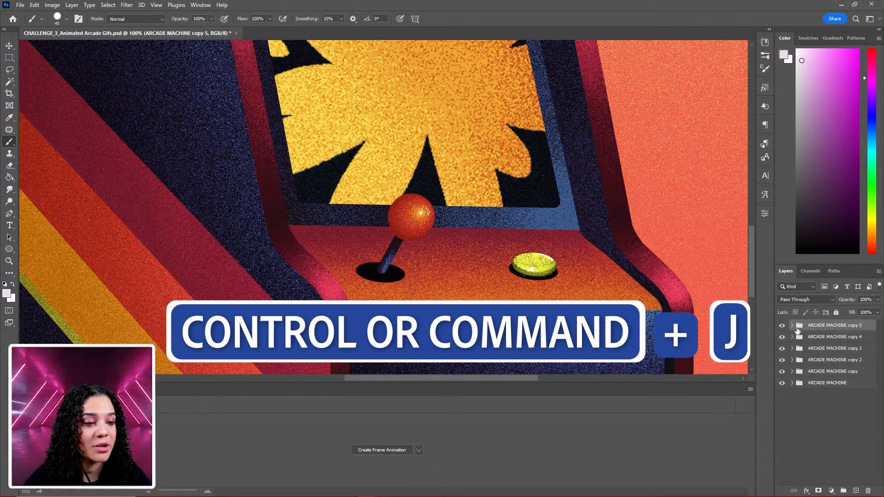
Turn the BUTTON layer back on in ARCADE MACHINE copy 5, then collapse the group
left_click(792, 326)
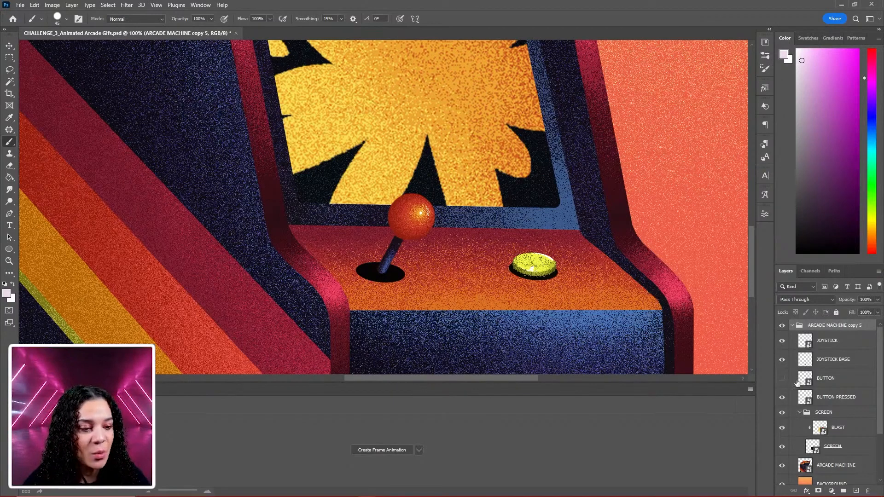
left_click(781, 379)
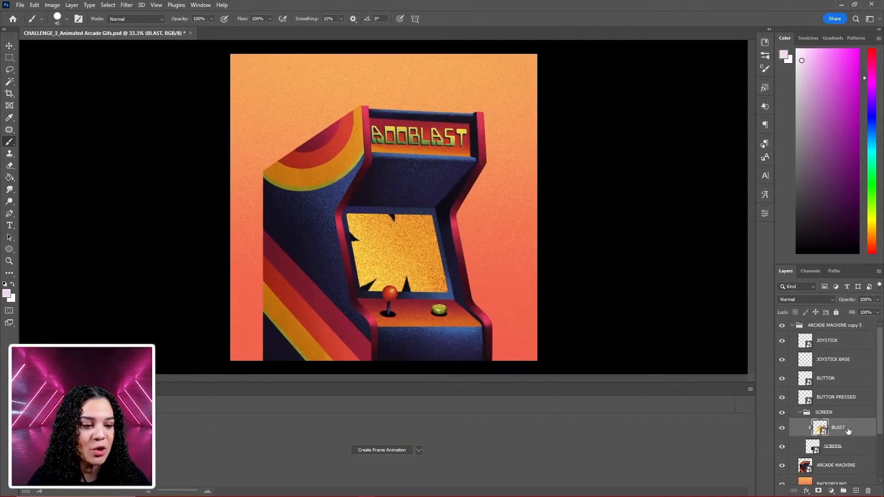
left_click(792, 326)
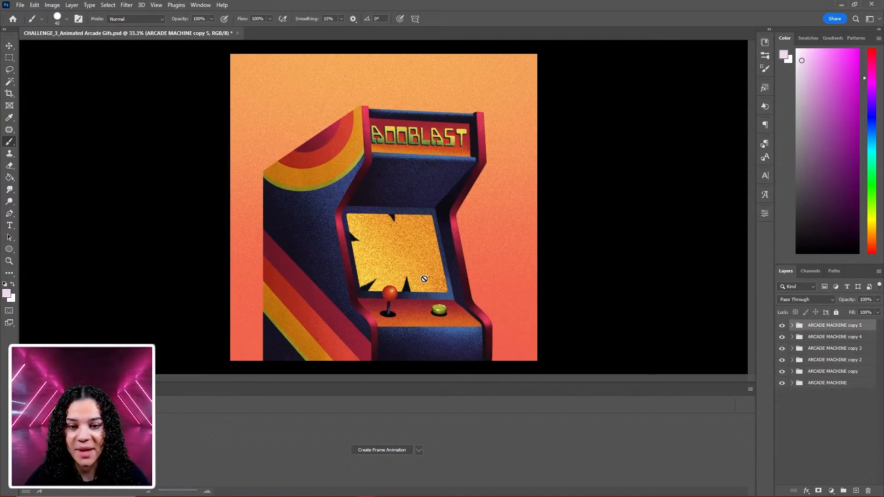
mouse_move(504, 311)
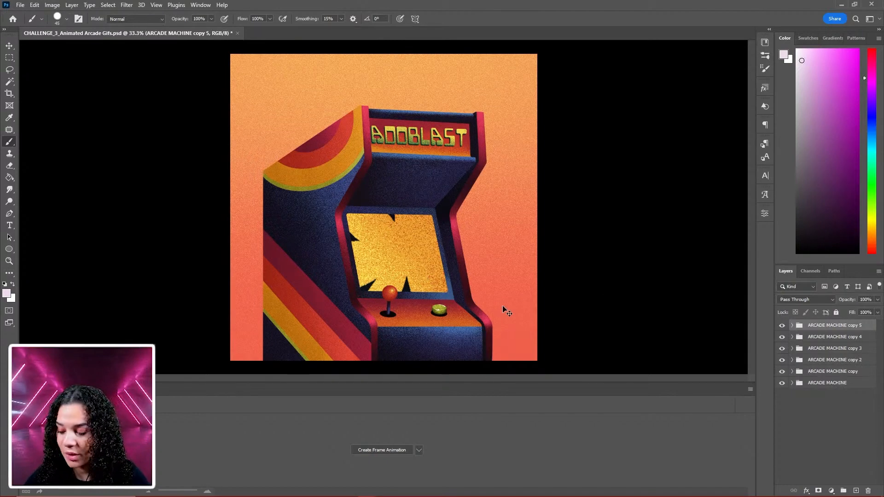